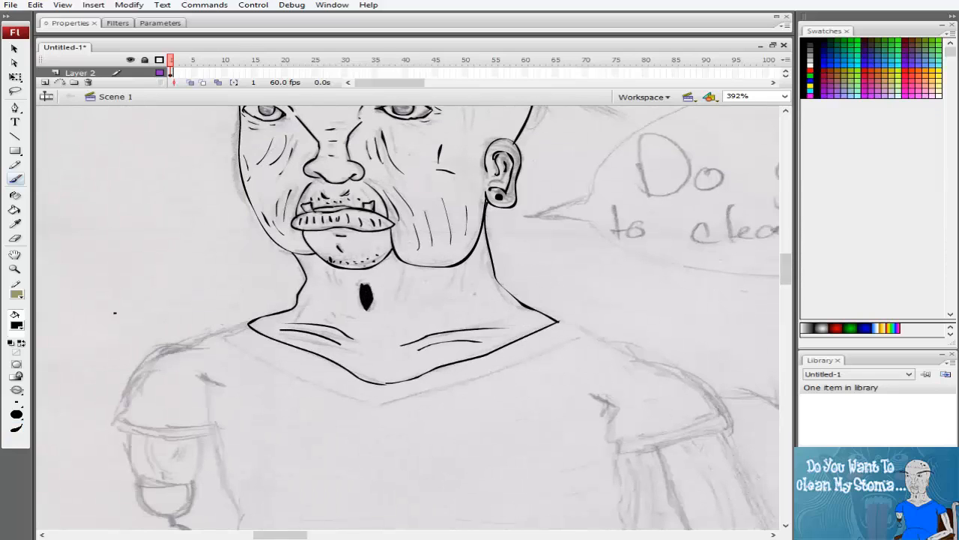
# Ink black brush lines over the face, neck and wheel hub circles.
pyautogui.moveTo(352, 292); pyautogui.dragTo(368, 315)
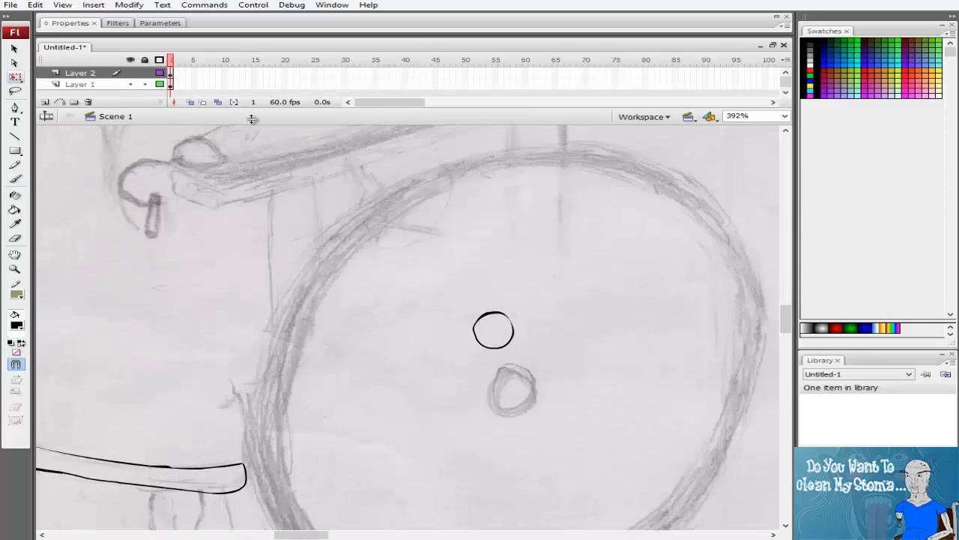
# Ink the armrest, forearm, lap folds and thick wheel rim in black.
pyautogui.moveTo(493, 330); pyautogui.dragTo(460, 364)
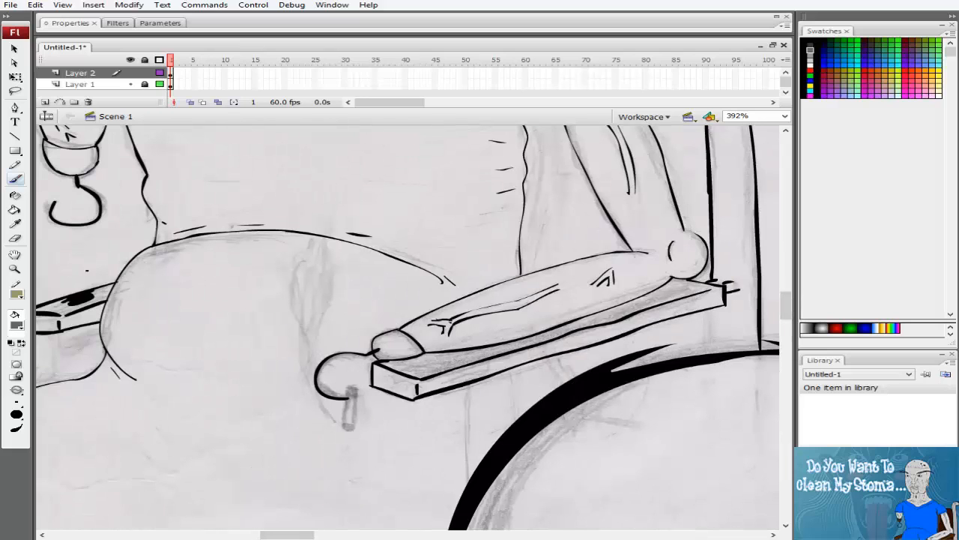
# Fill the head with gray #A2A2A2 and the pupils and scalp spots black.
pyautogui.click(331, 6)
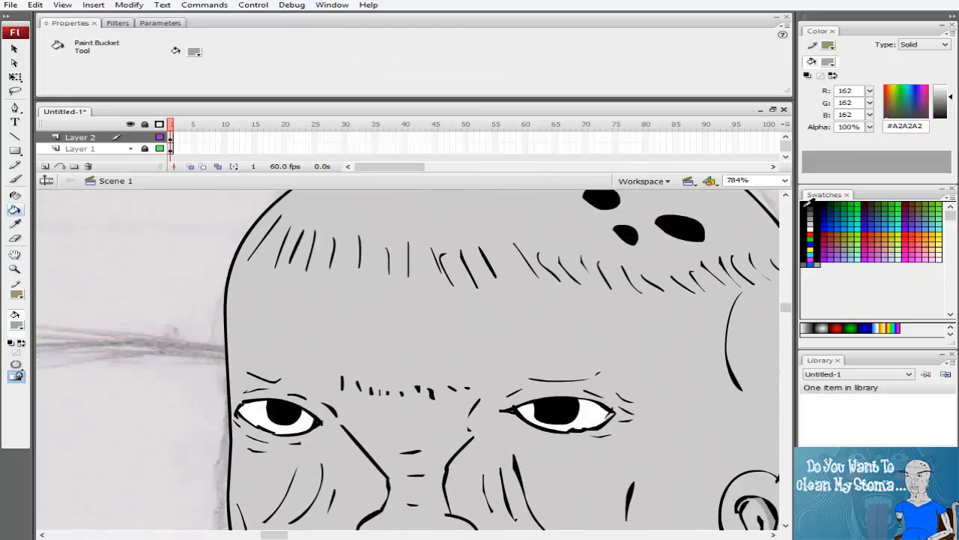
# Fill the shirt blue and armrests brown, then return to the Brush tool.
pyautogui.click(15, 180)
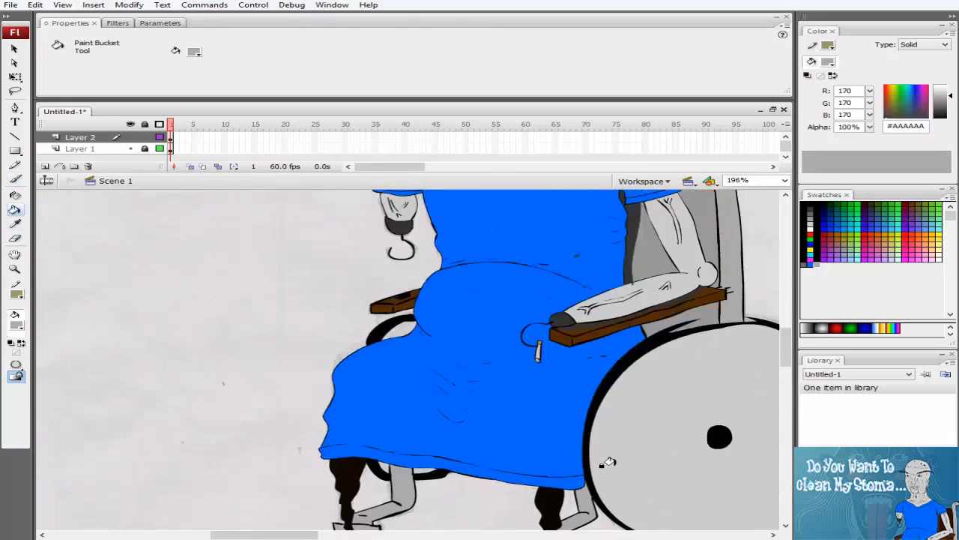
pyautogui.click(15, 180)
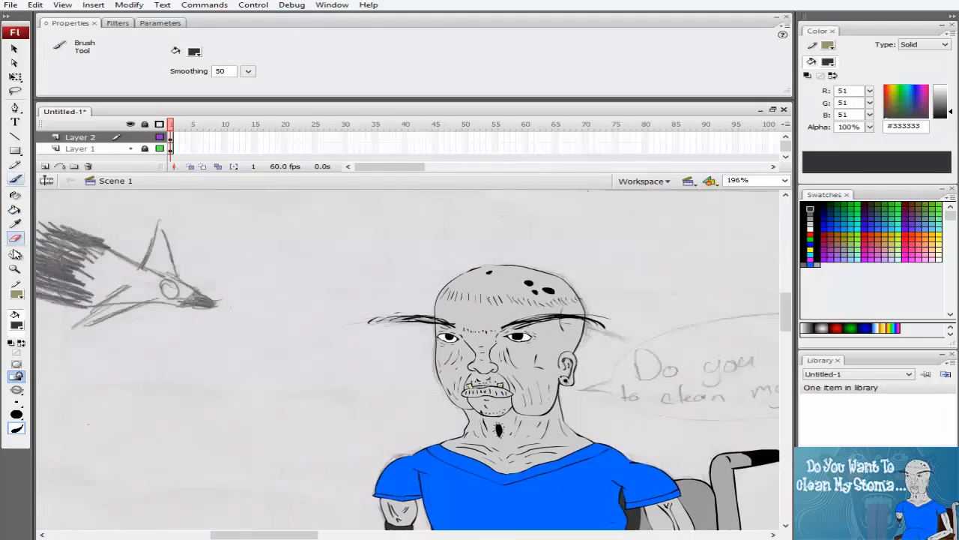